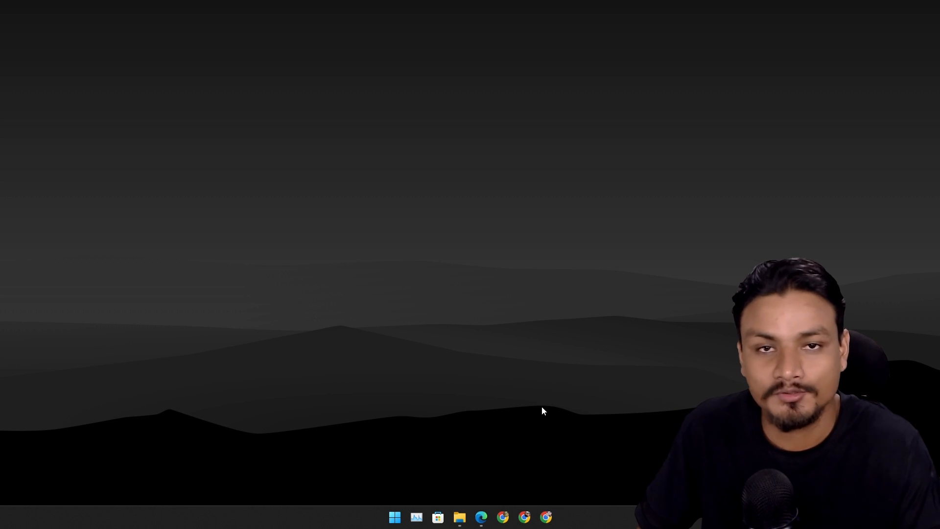
{"action": "mouse_move", "coordinate": [534, 410]}
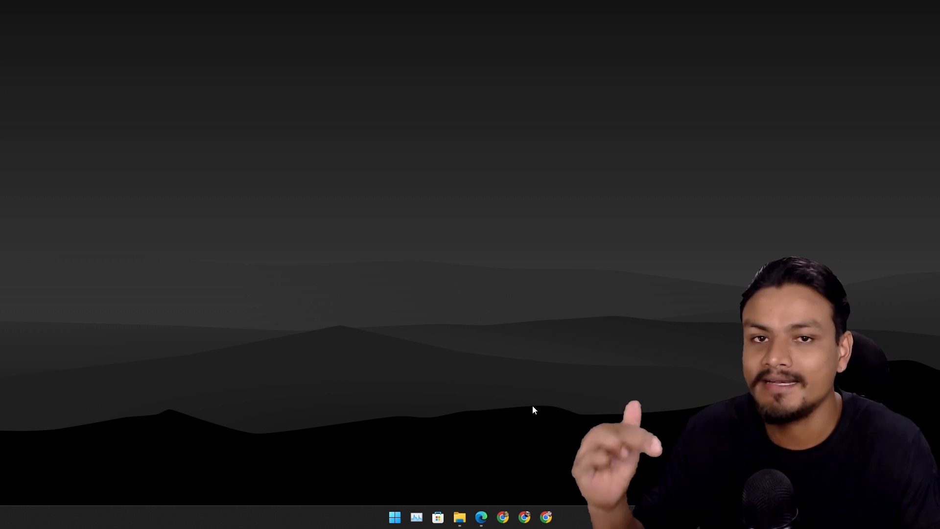
- Run FakeErrorMessage.vbs from the Error folder to show the 'Your computer is hacked' box
{"action": "left_click", "coordinate": [458, 516]}
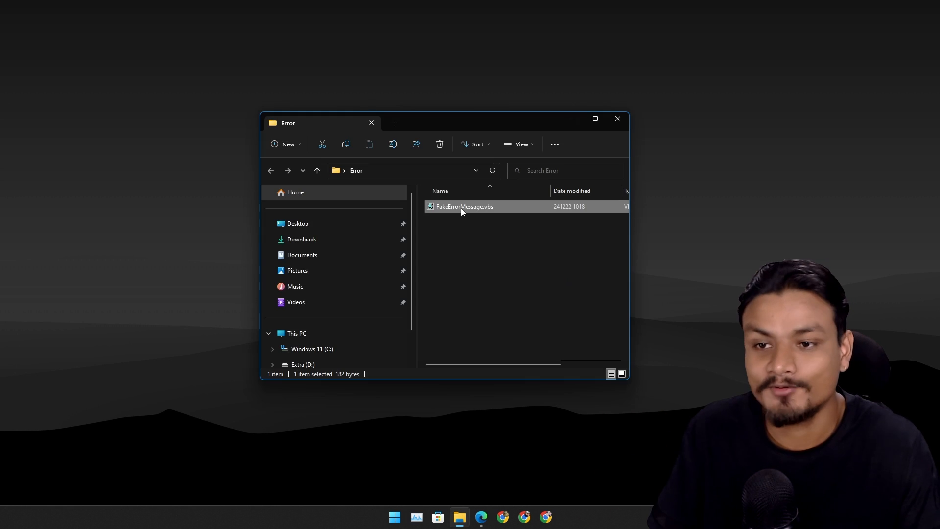
{"action": "double_click", "coordinate": [463, 207]}
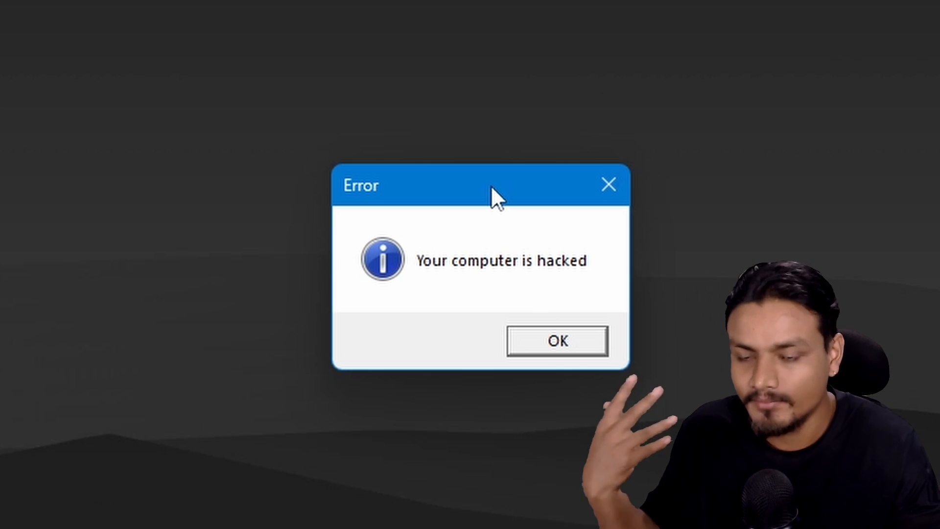
{"action": "mouse_move", "coordinate": [477, 309]}
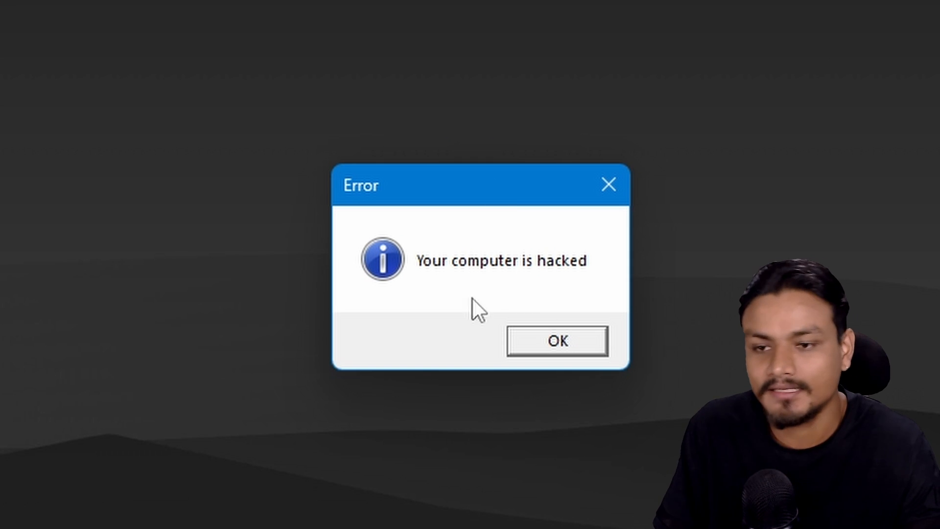
{"action": "mouse_move", "coordinate": [490, 213]}
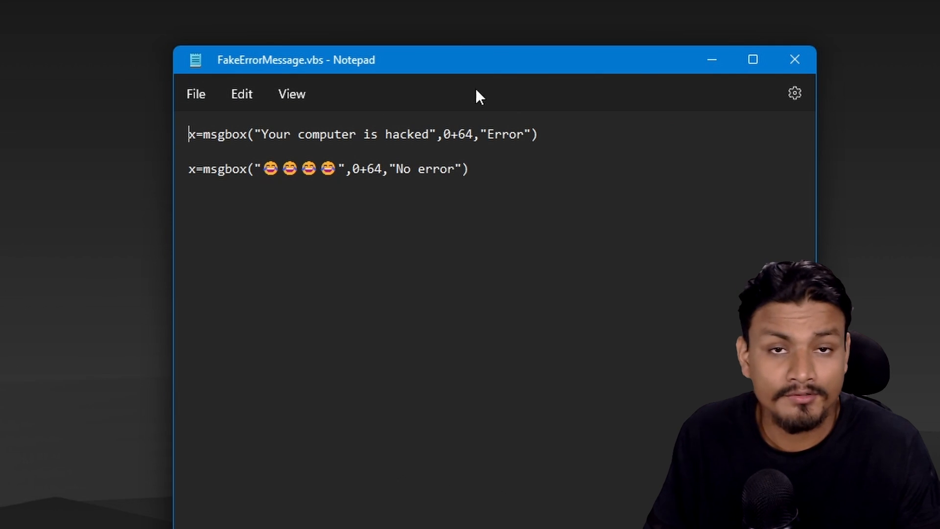
- Select all of the script's two msgbox lines in Notepad
{"action": "key", "text": "ctrl+a"}
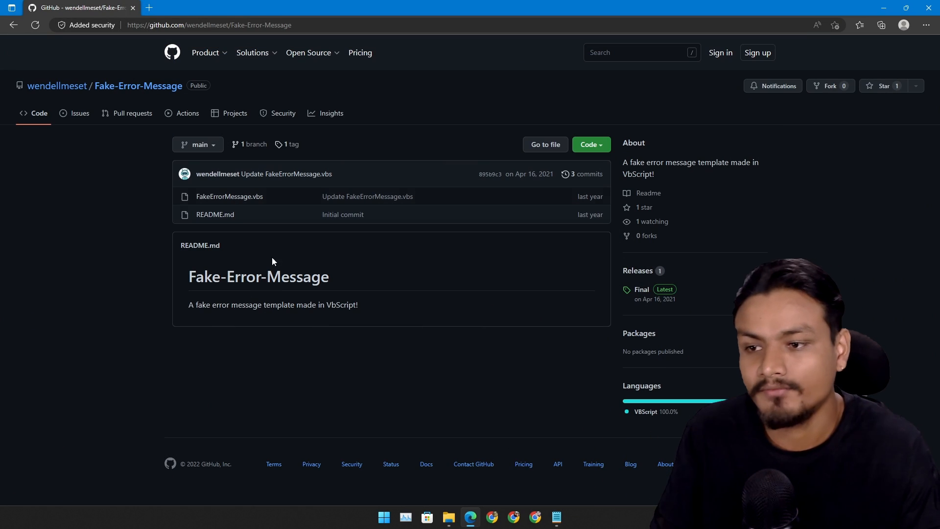
{"action": "mouse_move", "coordinate": [290, 99]}
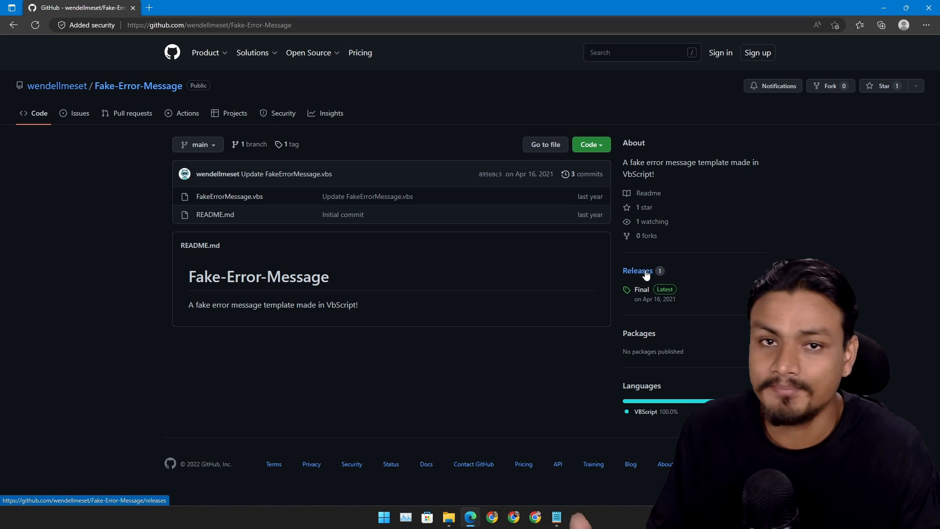
- Point at the Releases section of the Fake-Error-Message GitHub repository
{"action": "left_click", "coordinate": [637, 270]}
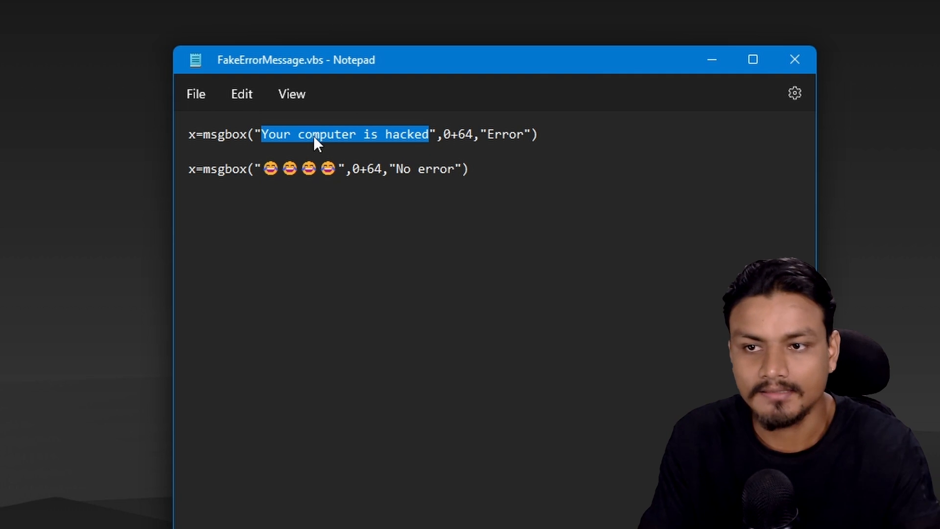
- Make the first msgbox read 'Hello how are you' titled 'title', save, and run the script
{"action": "type", "text": "Hello"}
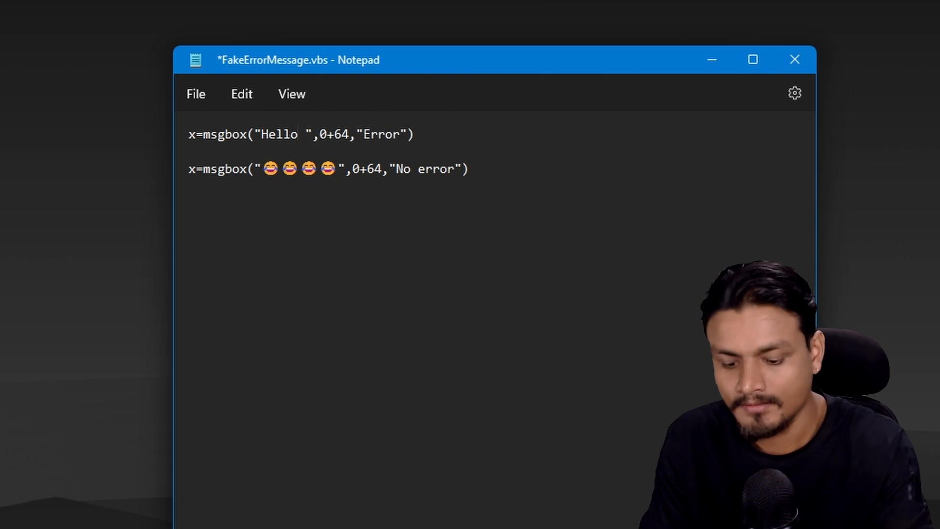
{"action": "type", "text": "how are you"}
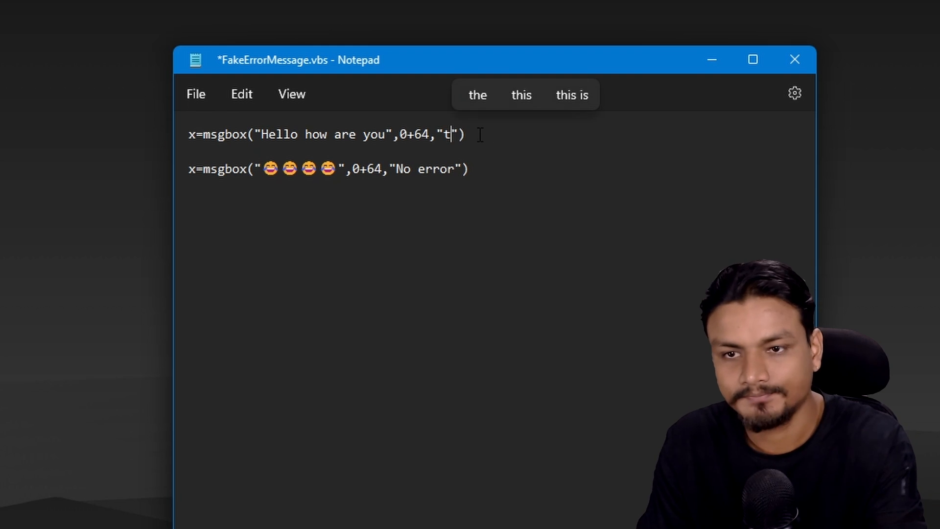
{"action": "type", "text": "itle"}
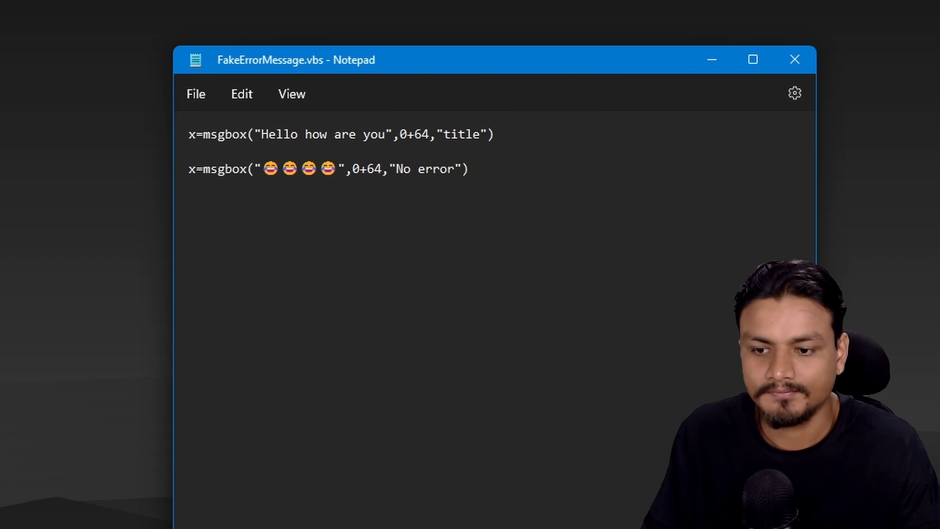
{"action": "double_click", "coordinate": [287, 276]}
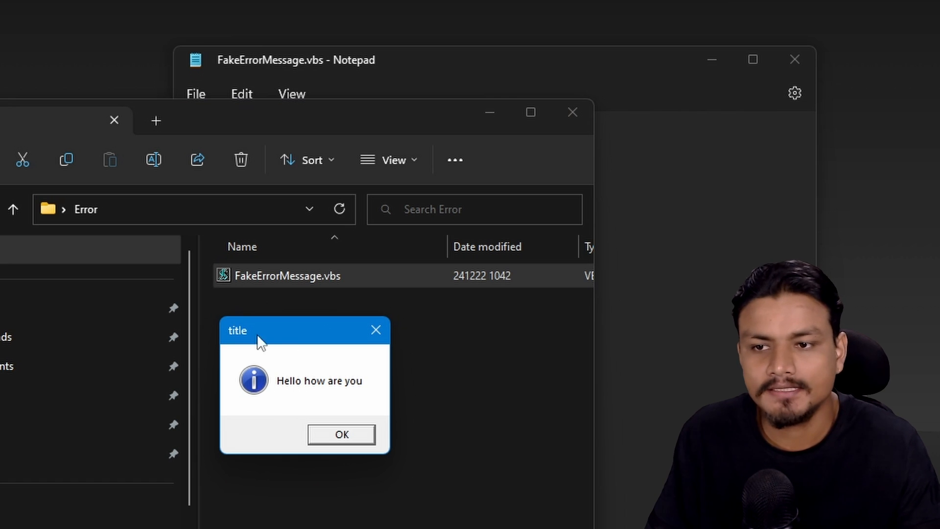
{"action": "mouse_move", "coordinate": [299, 392]}
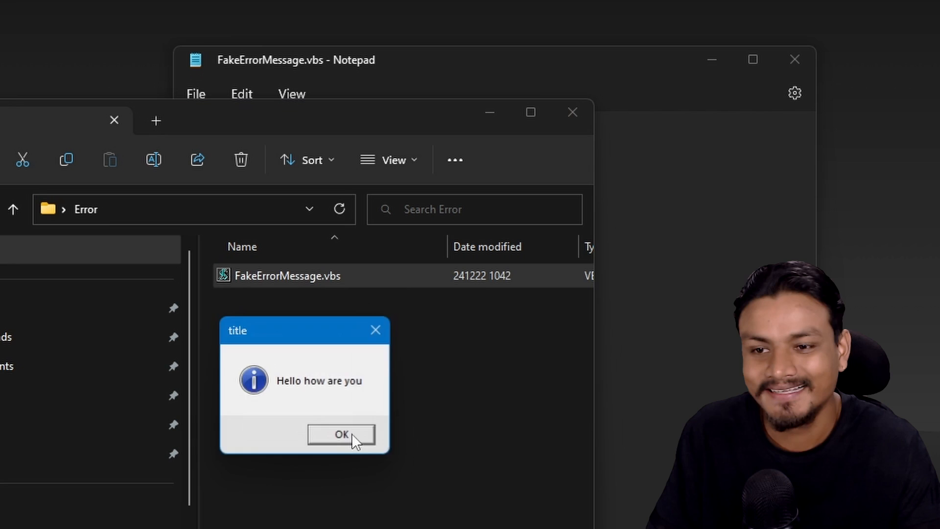
- Dismiss the 'Hello how are you' message box with OK
{"action": "left_click", "coordinate": [340, 434]}
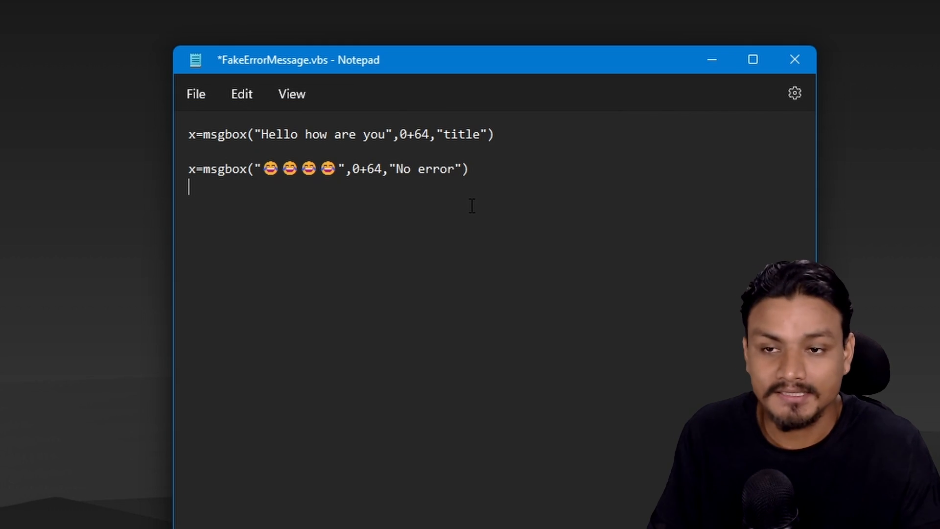
- Start a new line and copy the 'No error' msgbox line for duplication
{"action": "key", "text": "ctrl+a"}
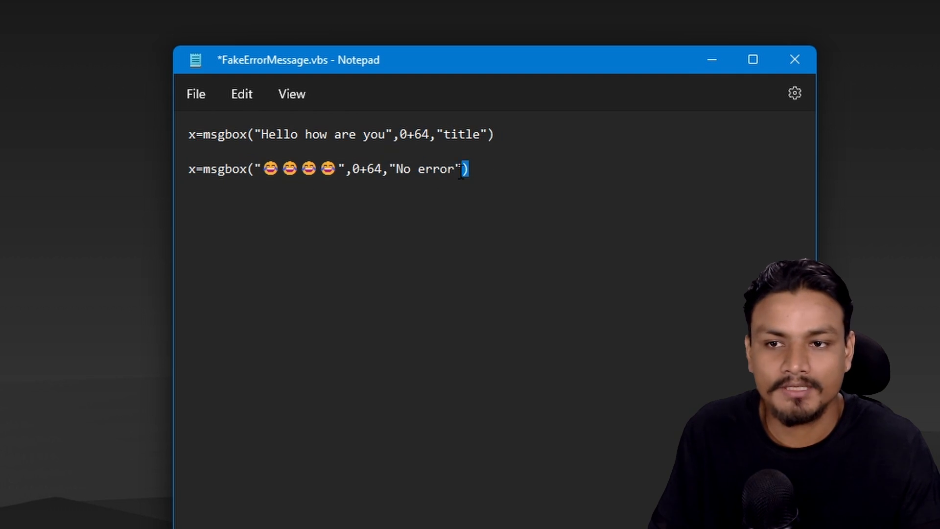
{"action": "right_click", "coordinate": [329, 169]}
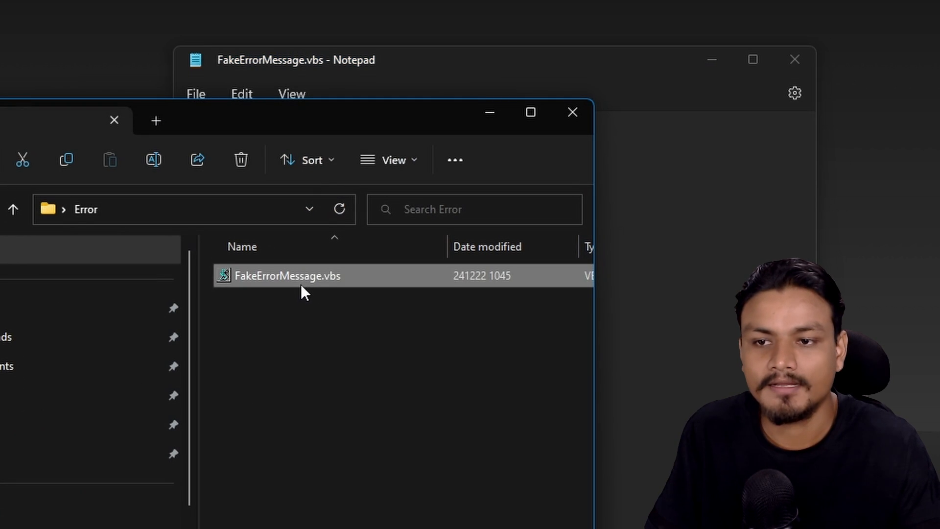
- Run the updated script and dismiss the 'Hello how are you' and 'No error' boxes
{"action": "double_click", "coordinate": [288, 275]}
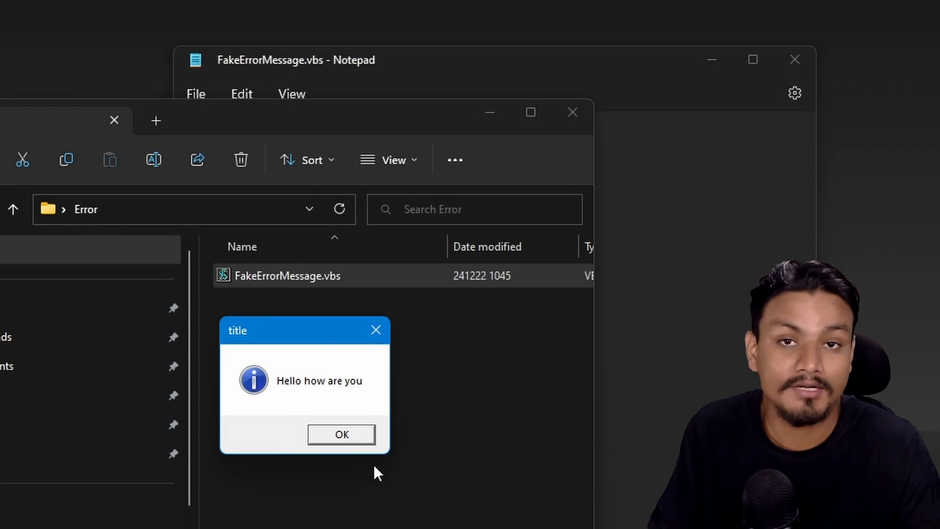
{"action": "left_click", "coordinate": [341, 433]}
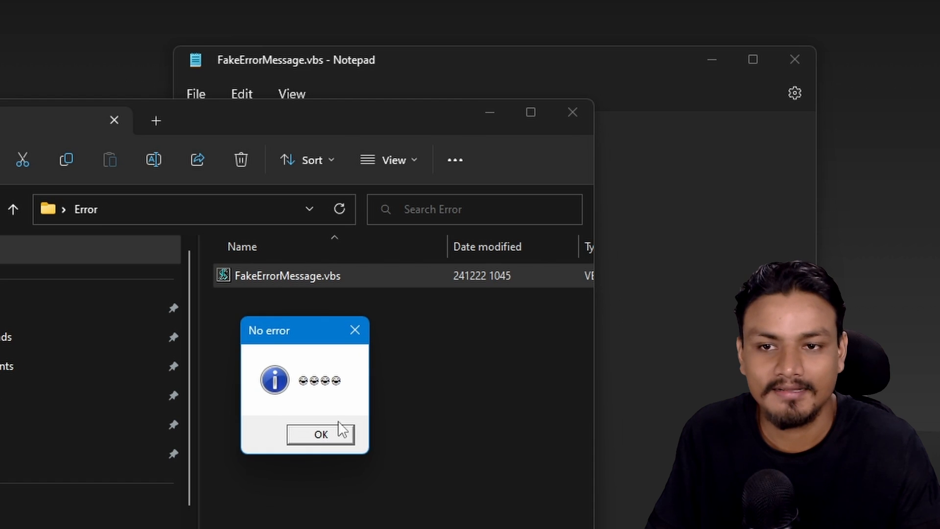
{"action": "left_click", "coordinate": [320, 433]}
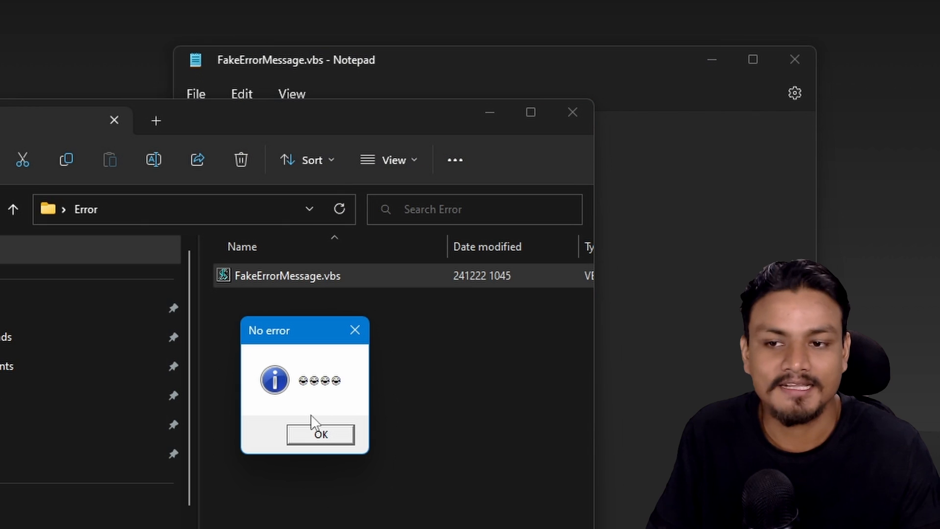
{"action": "left_click", "coordinate": [320, 434]}
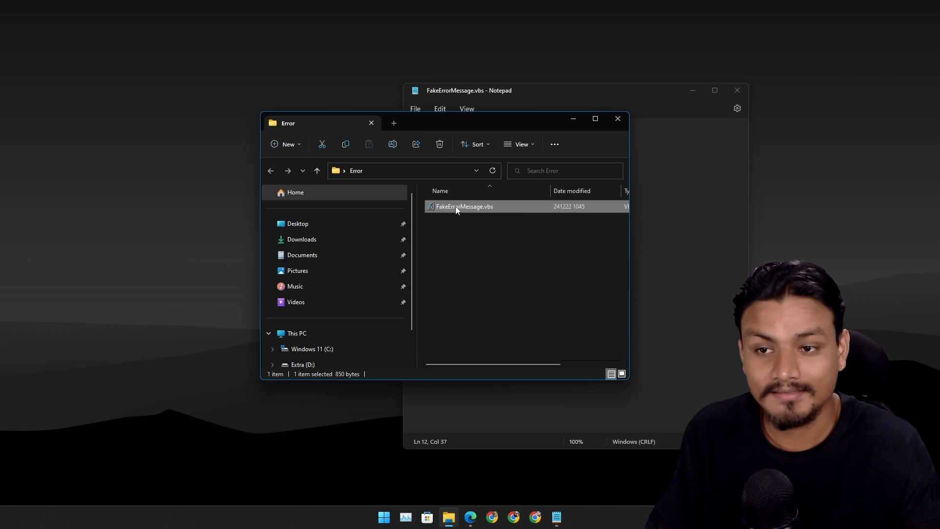
- Run the script again and use the taskbar options on the running script
{"action": "double_click", "coordinate": [463, 207]}
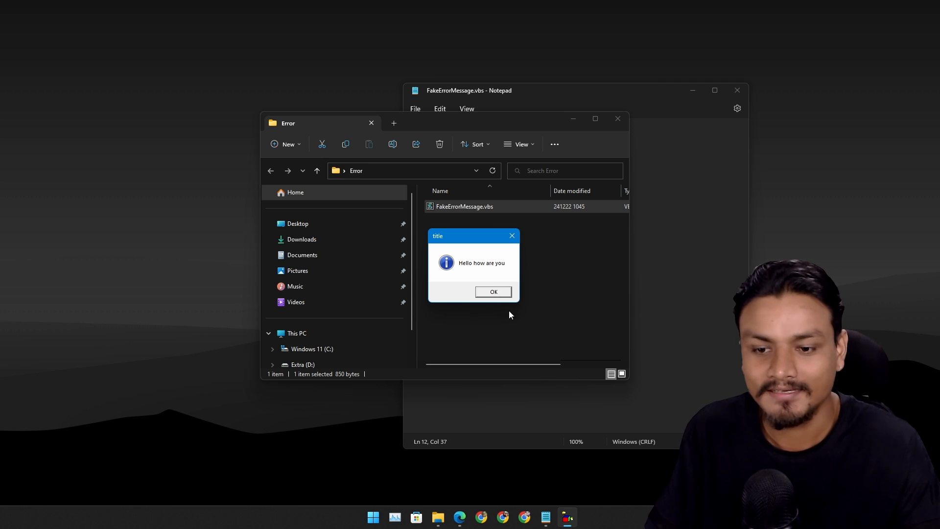
{"action": "right_click", "coordinate": [566, 516]}
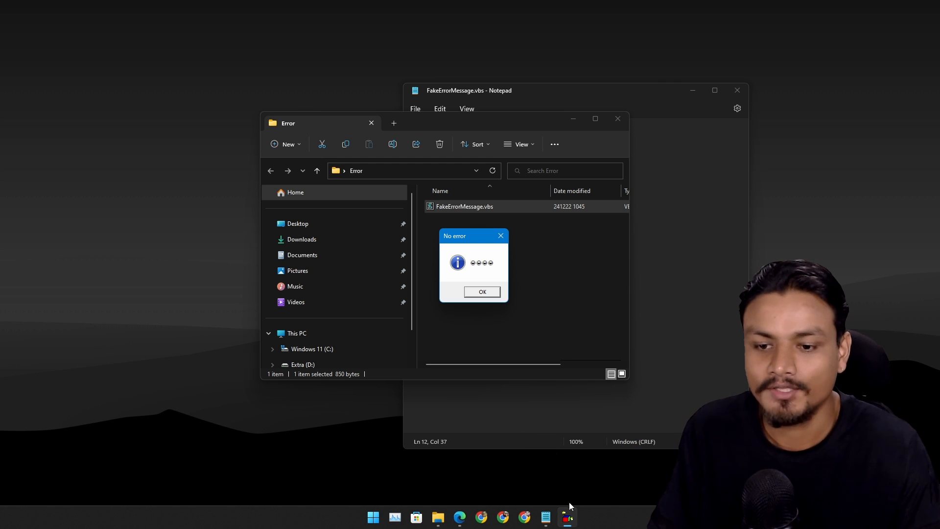
{"action": "right_click", "coordinate": [567, 516]}
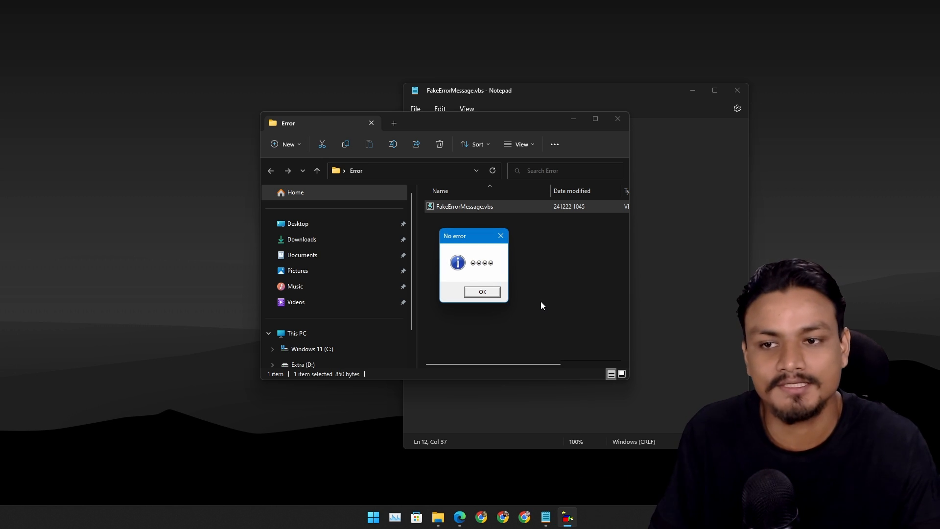
{"action": "left_click", "coordinate": [482, 292]}
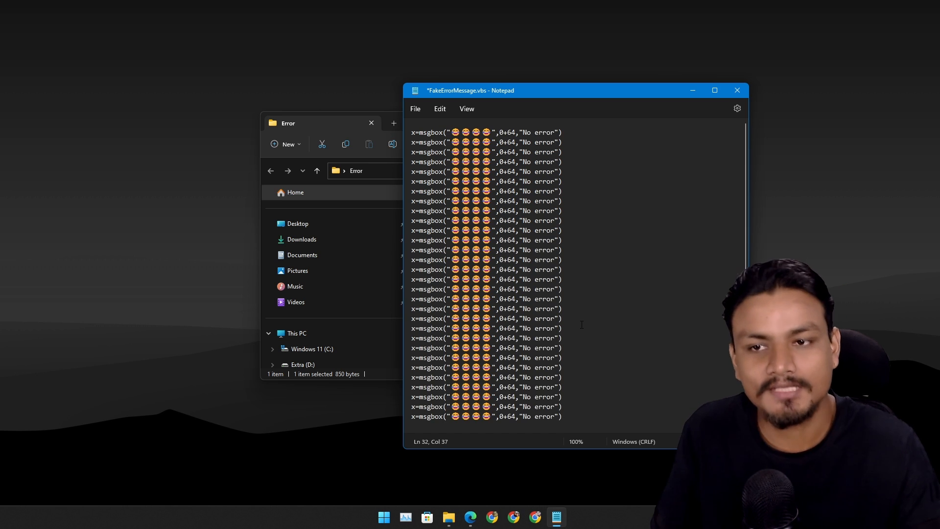
- Add the 'Hello how are you' msgbox line at the top and close Notepad
{"action": "type", "text": "x=msgbox(\"Hello how are you\",0+64,\"title\")"}
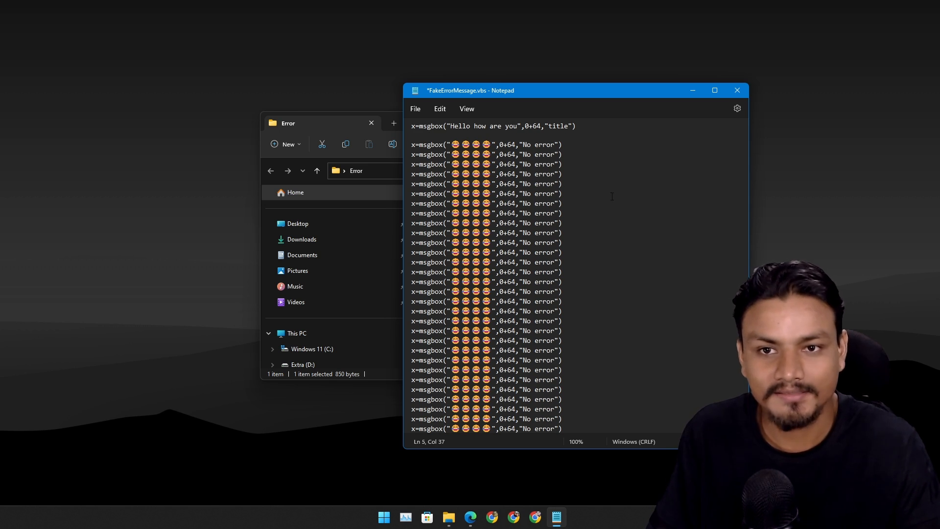
{"action": "left_click", "coordinate": [736, 90]}
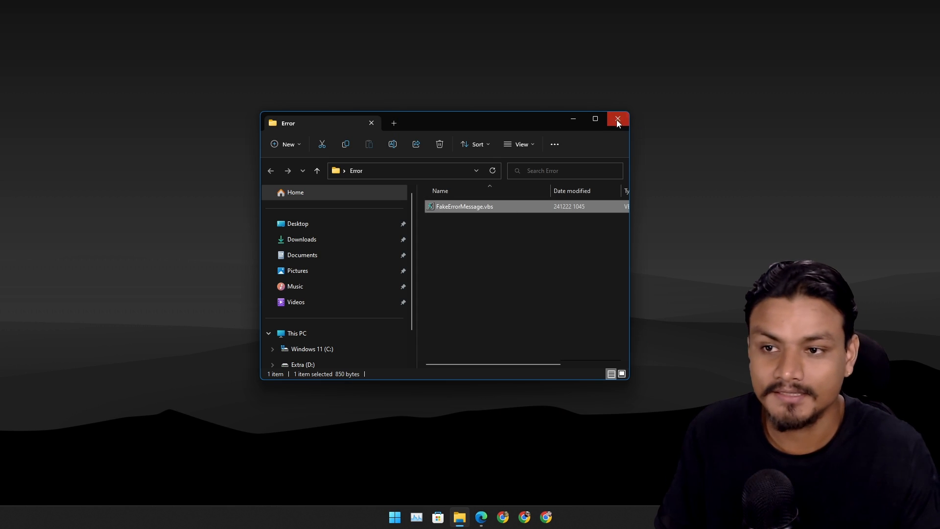
- Close the Error folder window, leaving the empty desktop
{"action": "left_click", "coordinate": [618, 118]}
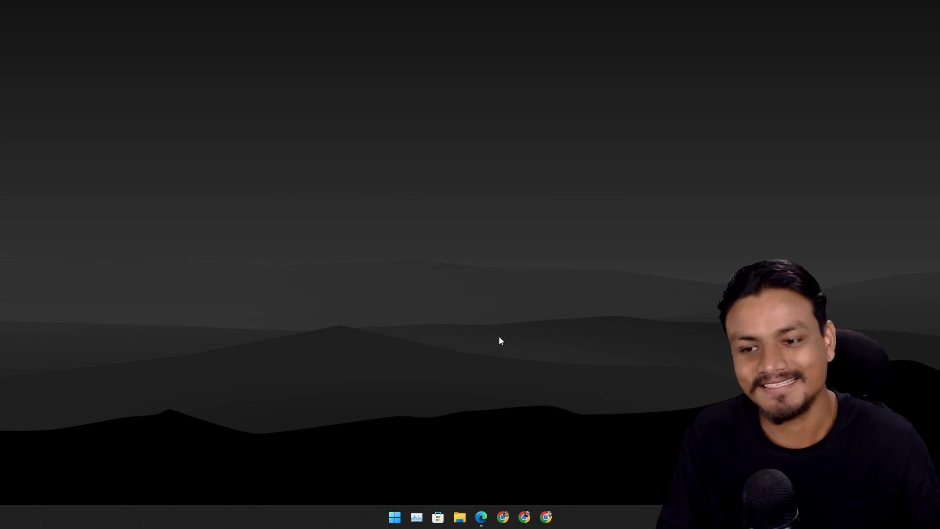
{"action": "mouse_move", "coordinate": [605, 391]}
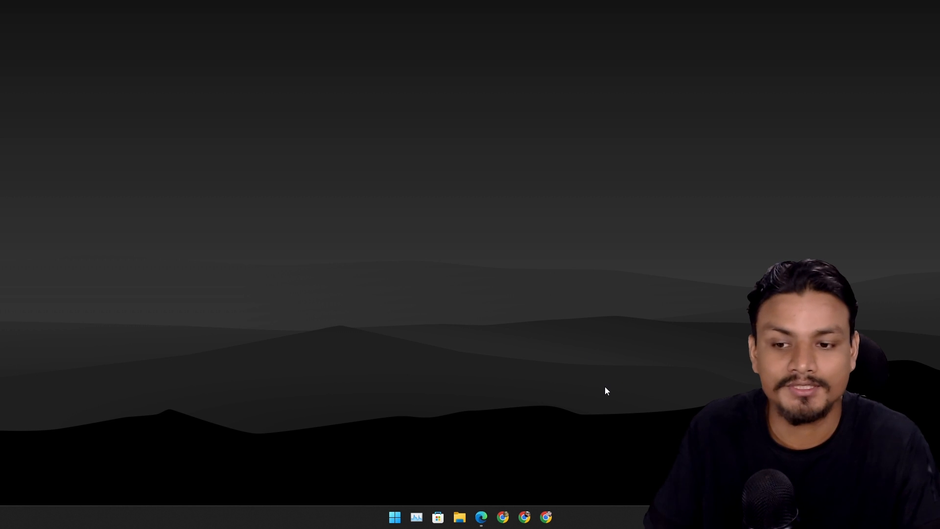